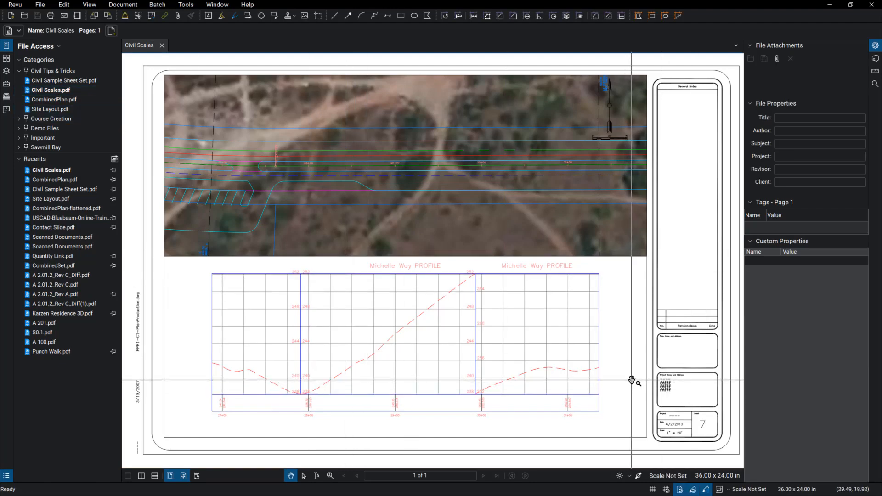
mouse_move(600, 373)
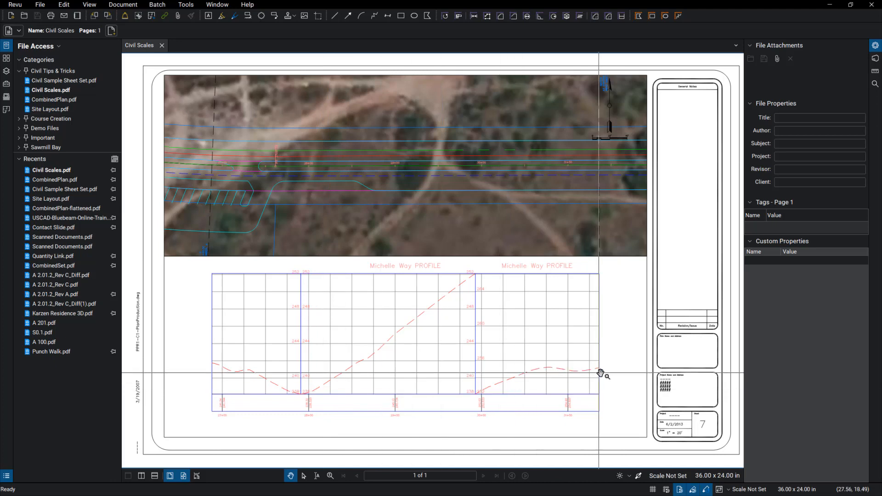
mouse_move(557, 424)
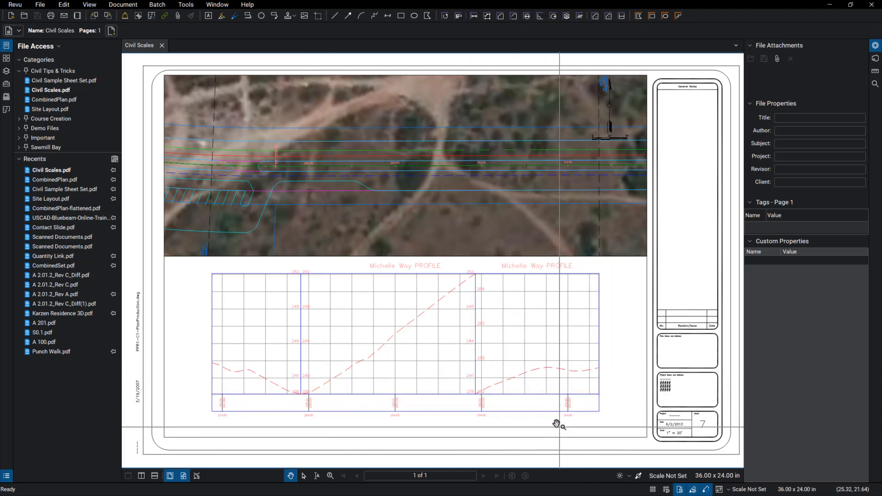
mouse_move(628, 352)
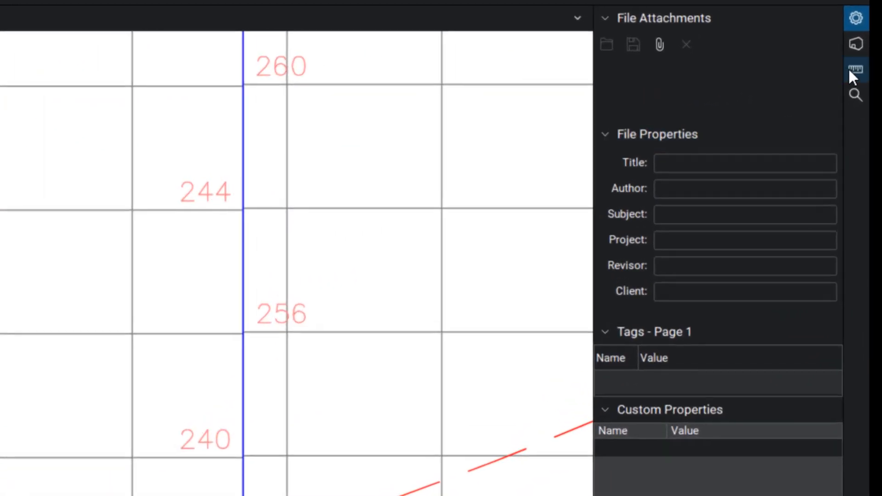
Calibrate the page scale between two station lines as 100 feet (about 5 in = 100'-0")
left_click(855, 70)
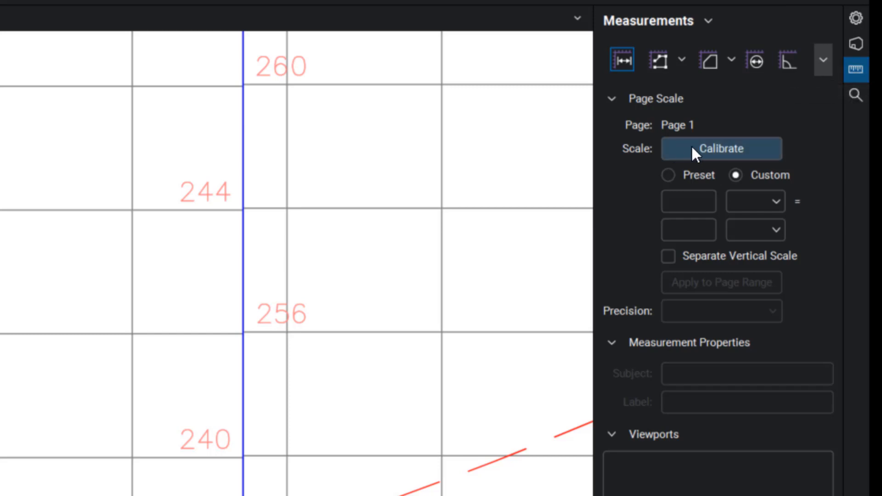
left_click(721, 148)
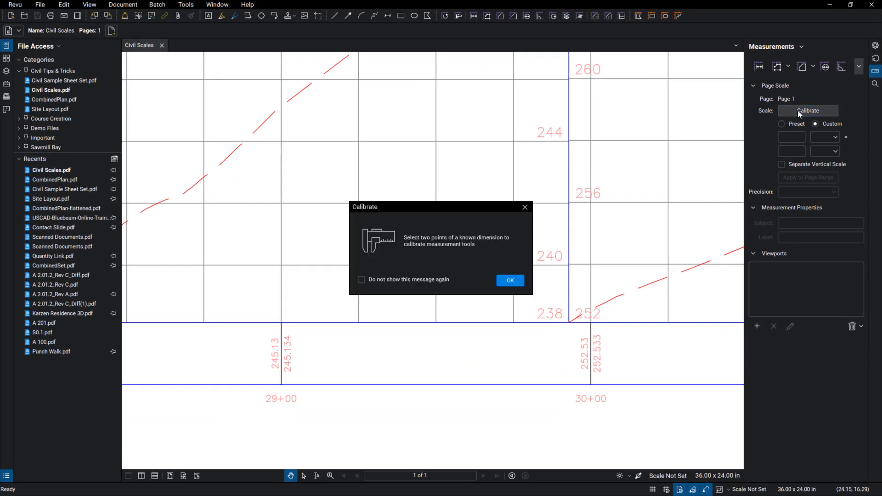
mouse_move(466, 250)
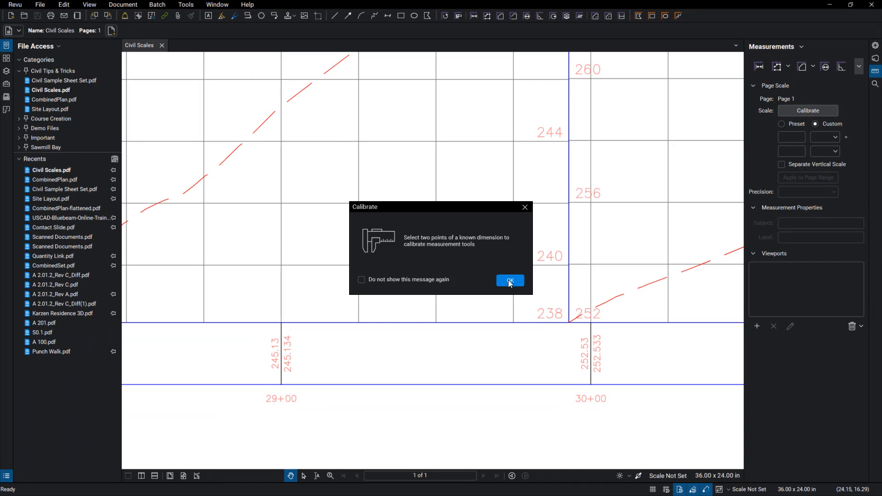
left_click(509, 281)
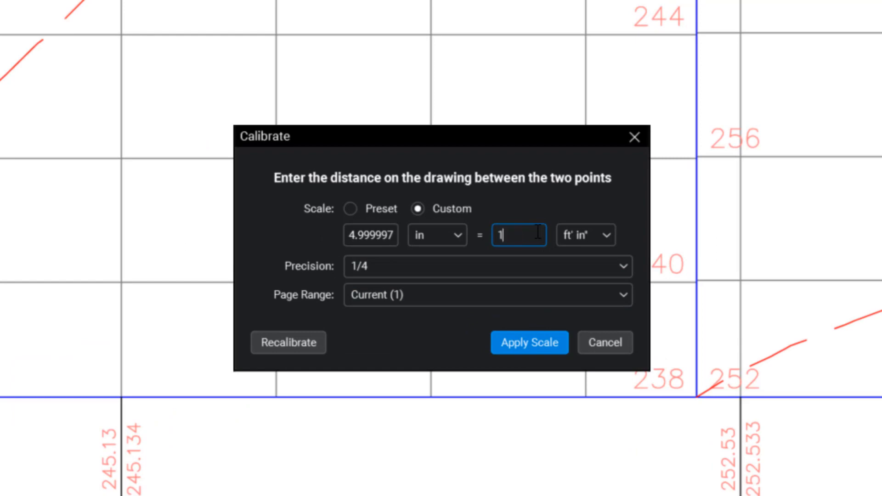
type("100")
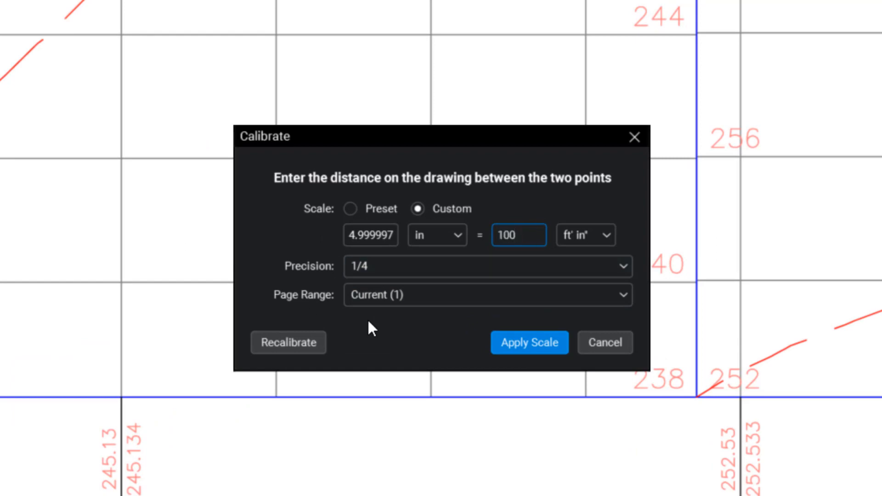
left_click(528, 342)
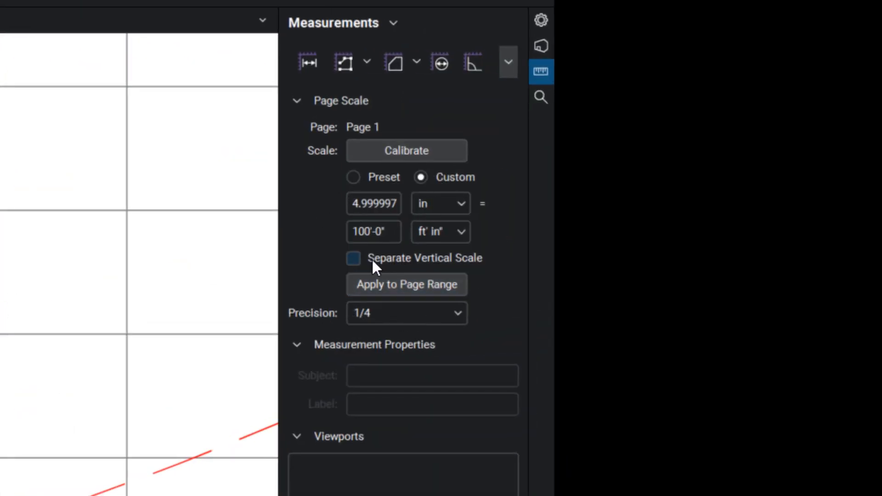
mouse_move(441, 273)
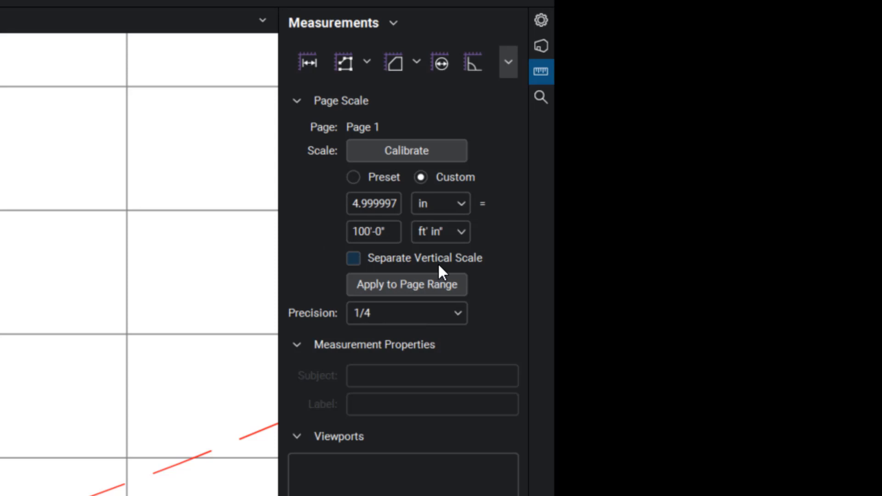
Enable a separate vertical scale calibrated between two grid lines as 2 feet (0.928 in = 2'-0")
left_click(353, 257)
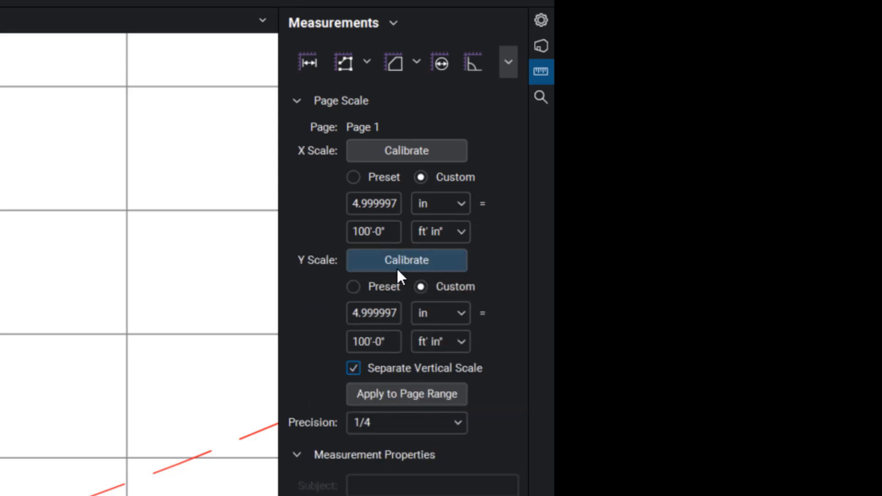
left_click(405, 260)
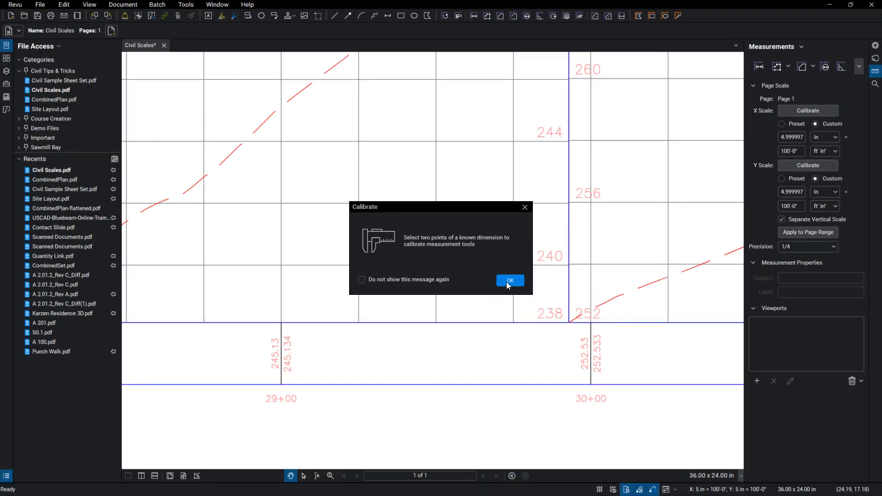
left_click(509, 281)
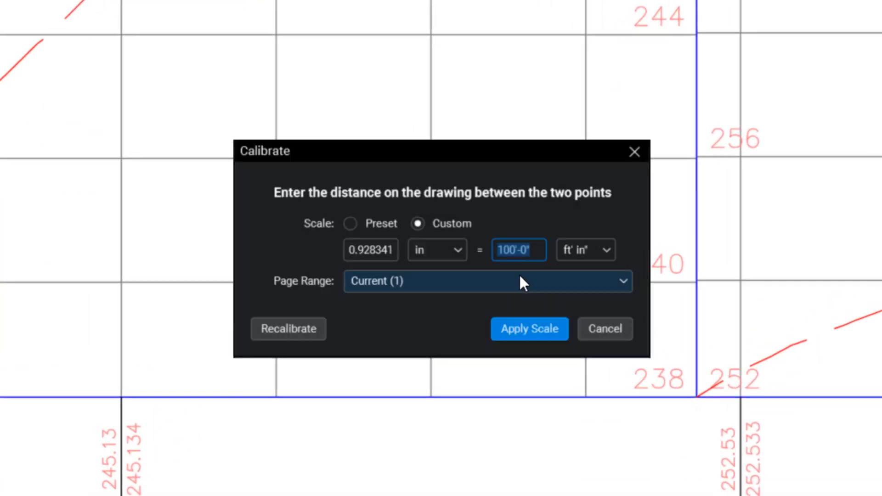
type("2")
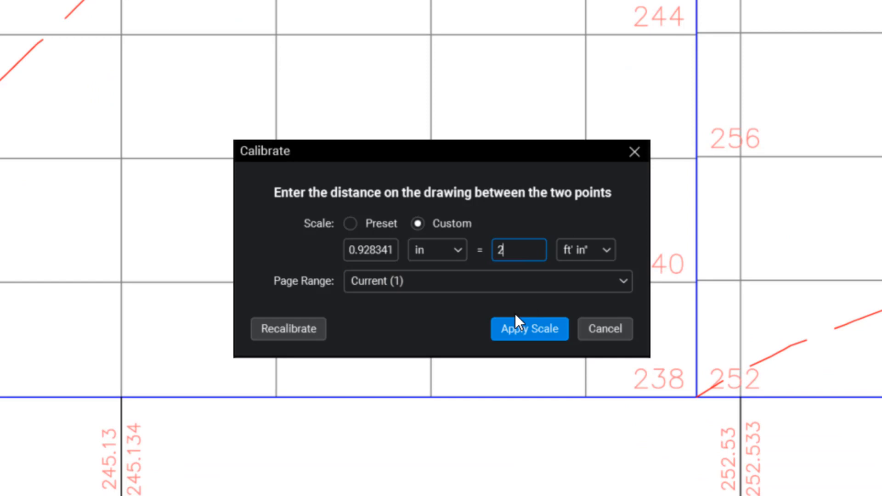
left_click(528, 329)
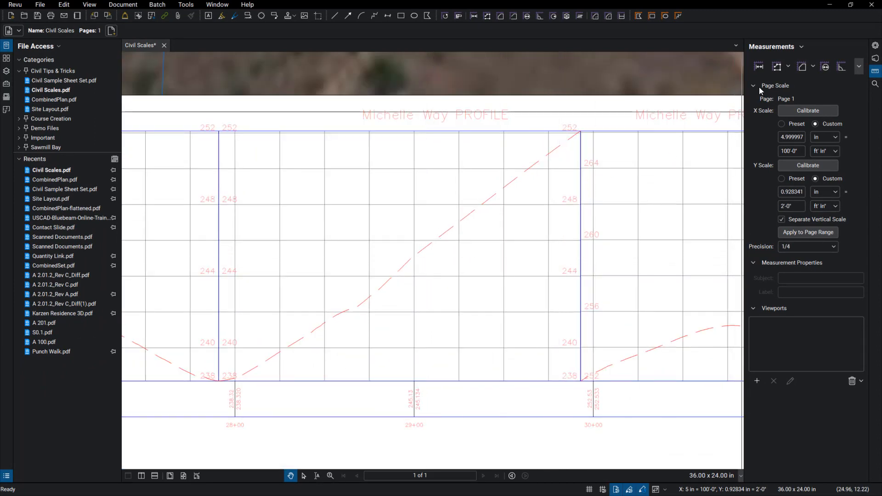
mouse_move(803, 66)
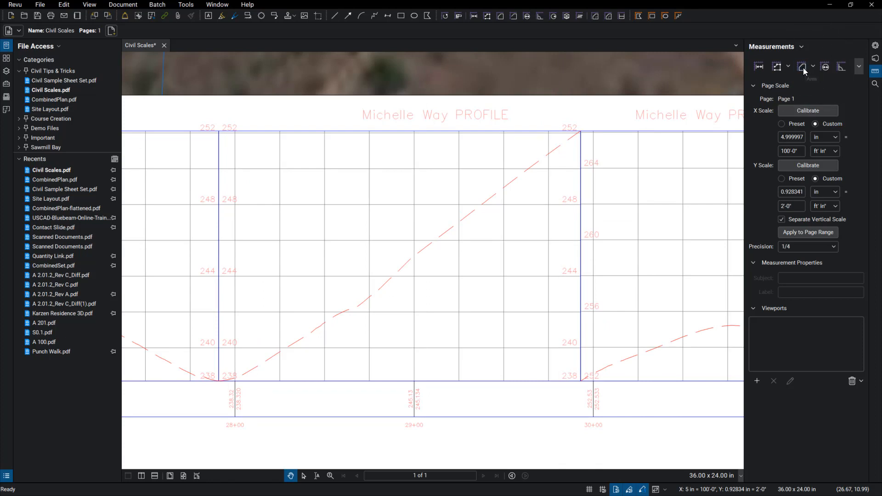
Trace an area polygon along the baseline and dashed grade line, reading about 1,404.17 sf
left_click(802, 66)
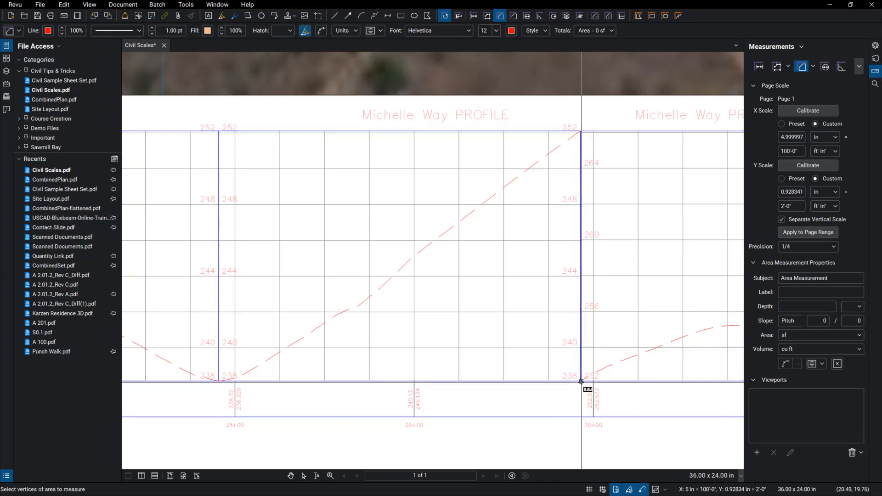
left_click(219, 382)
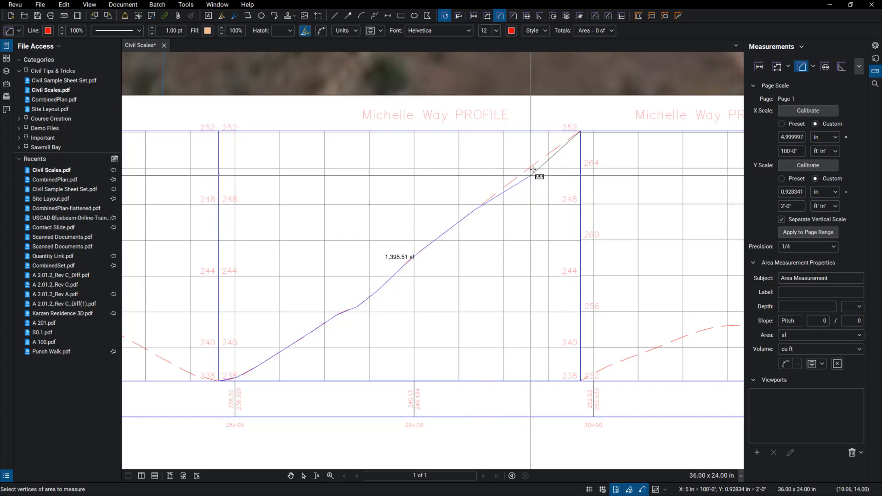
left_click(532, 157)
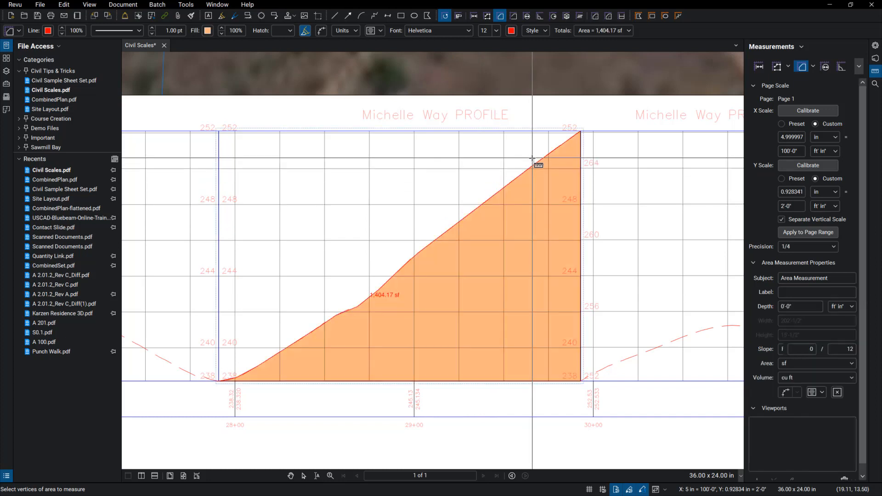
mouse_move(410, 306)
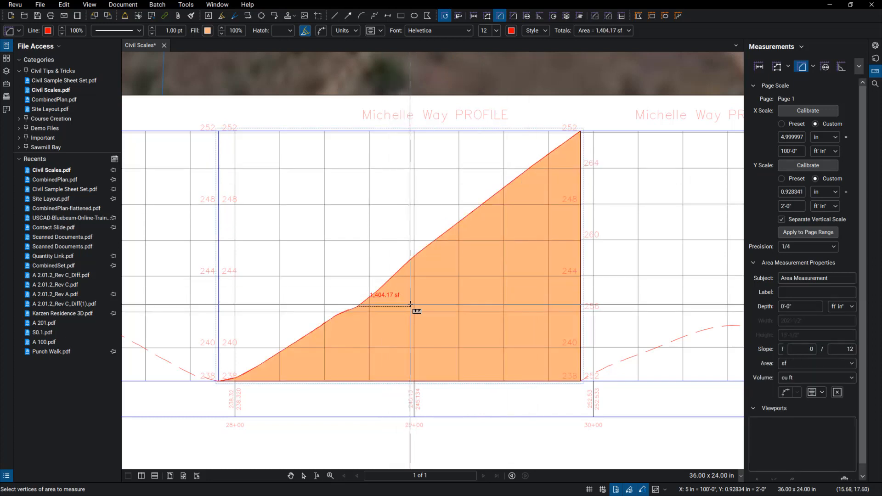
Drag the 1,404.17 sf caption to the centre of the orange area
left_click(382, 297)
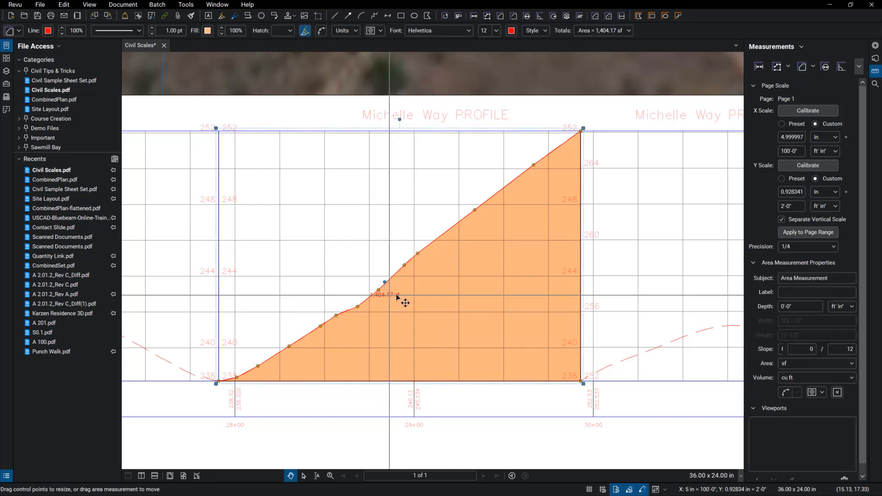
left_click(430, 304)
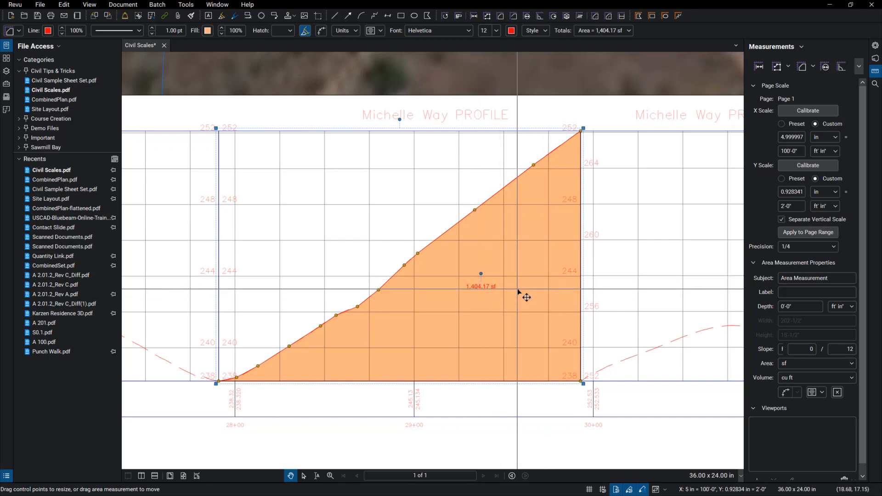
mouse_move(425, 315)
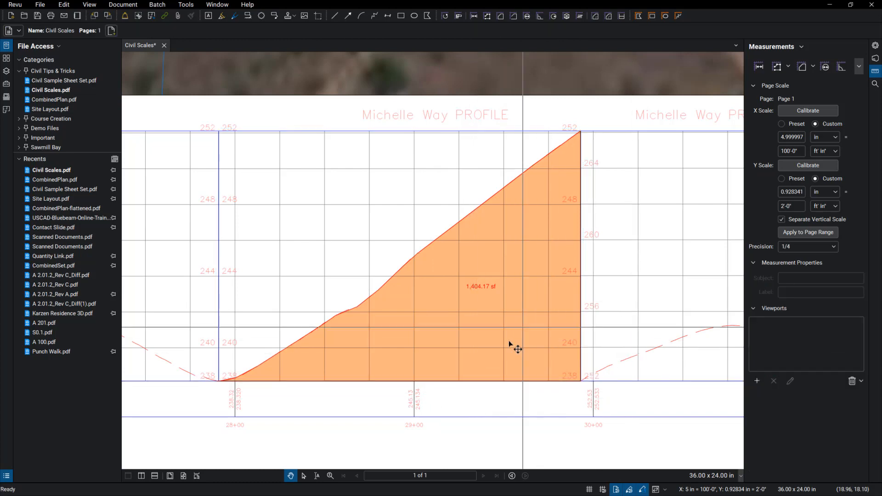
mouse_move(495, 295)
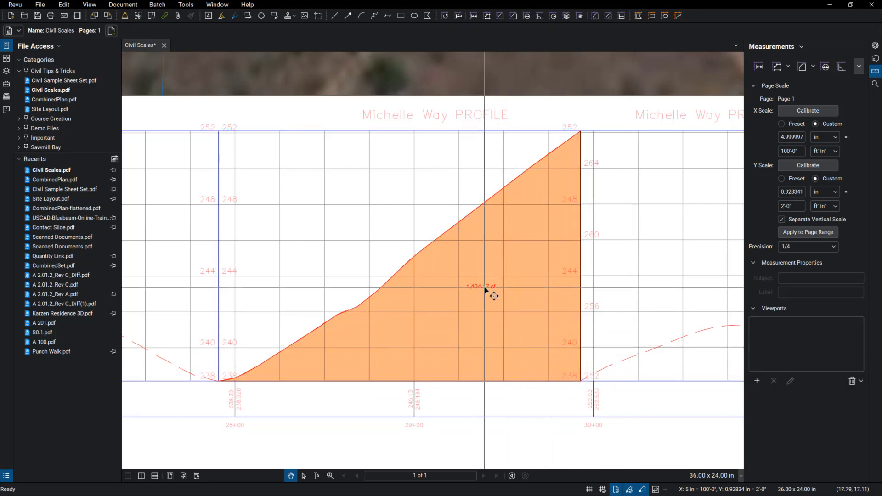
Set the area measurement's Depth to 50 in Area Measurement Properties
left_click(484, 286)
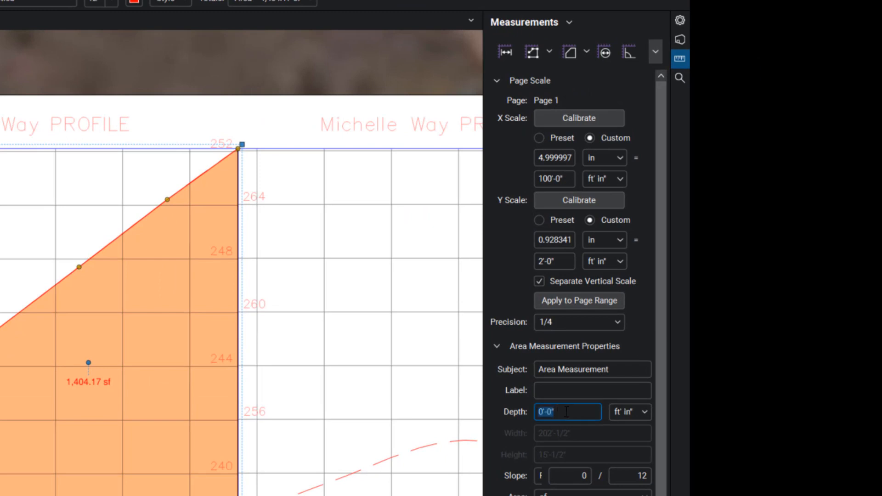
type("50")
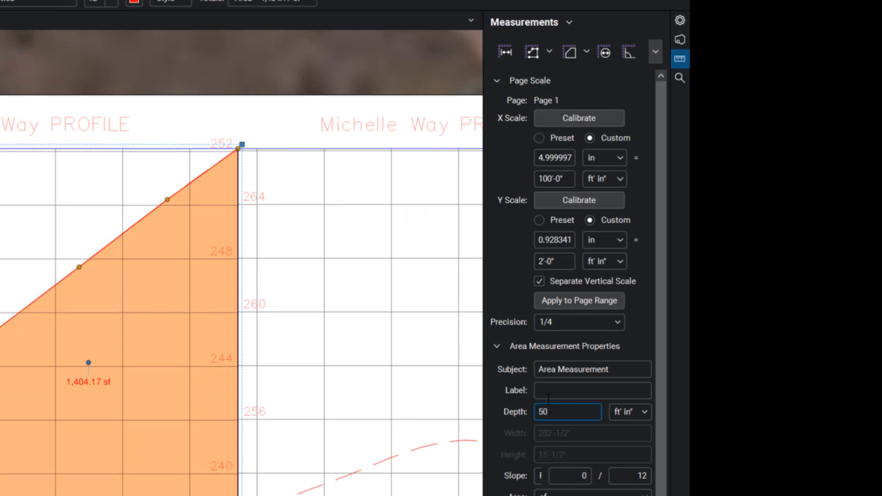
mouse_move(292, 413)
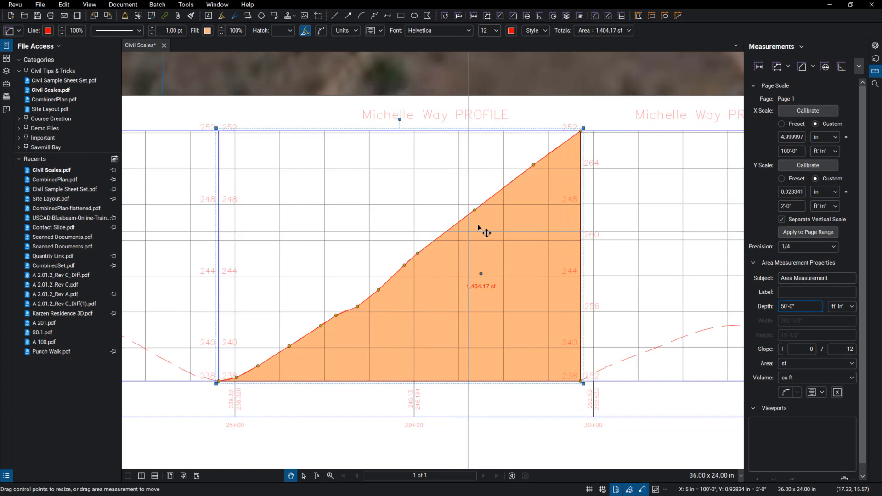
mouse_move(678, 314)
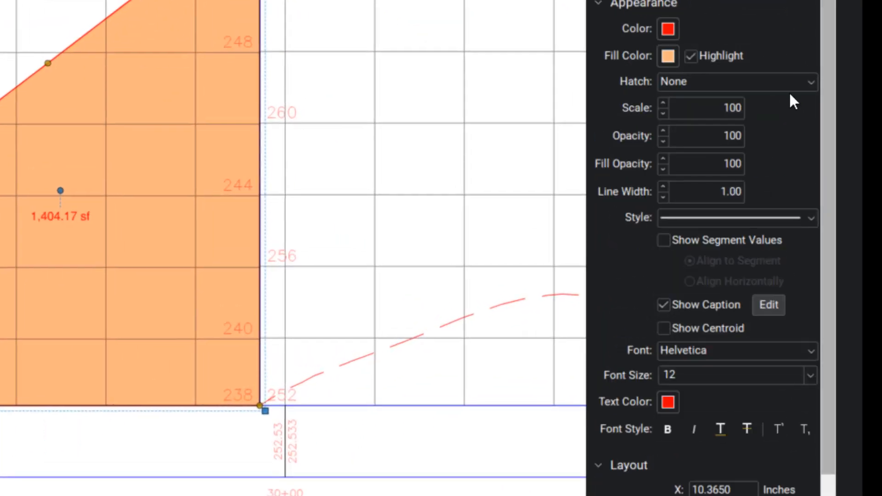
mouse_move(781, 187)
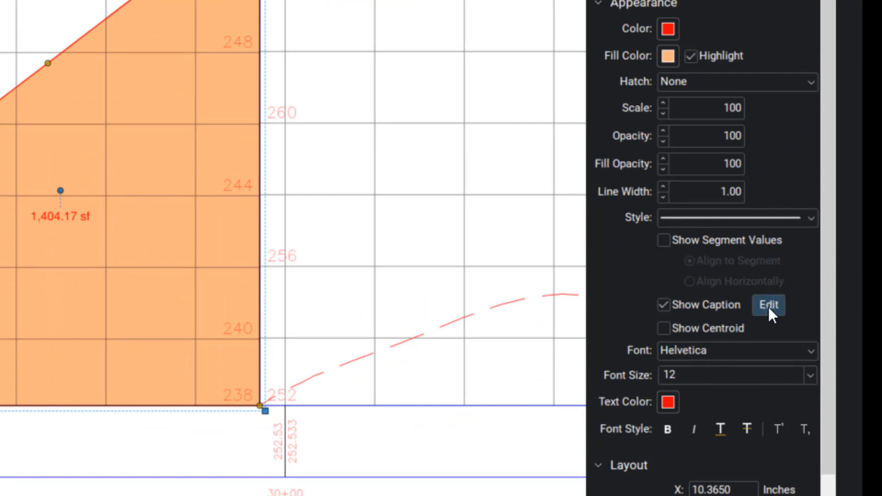
Add Volume to the caption so it reads 1,404.17 sf and 70,208.38 cu ft
left_click(768, 304)
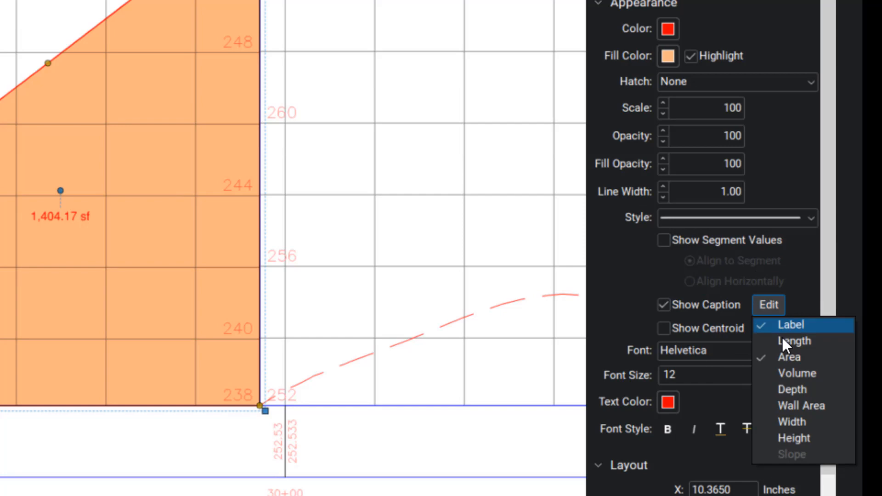
left_click(797, 373)
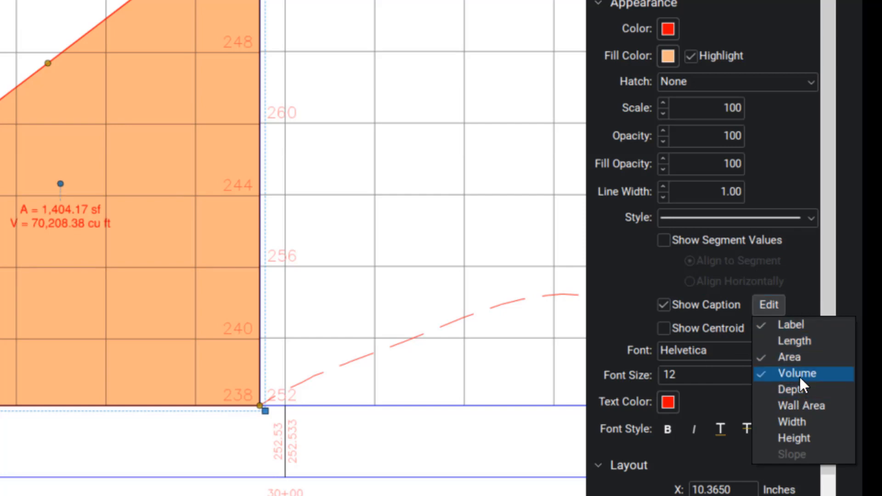